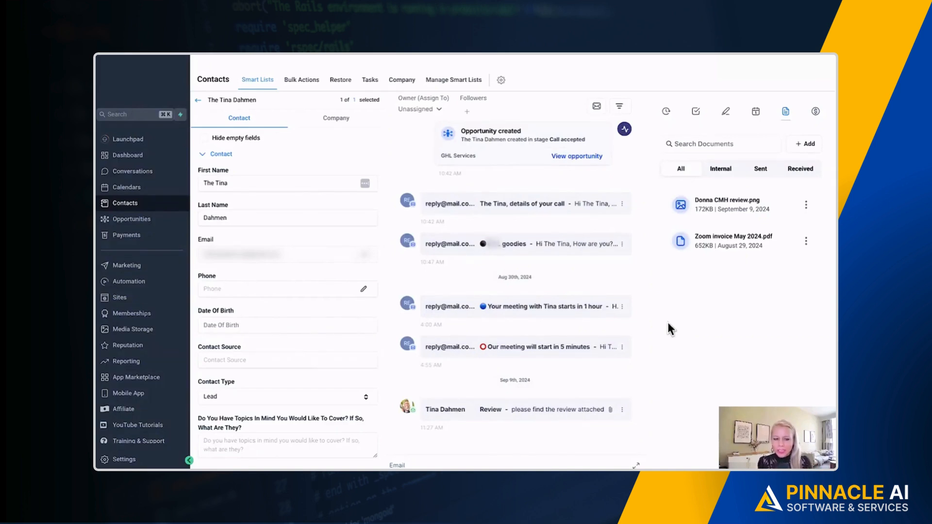
- Return to the filtered contacts list and open The Tina Dahmen's contact record
click(198, 100)
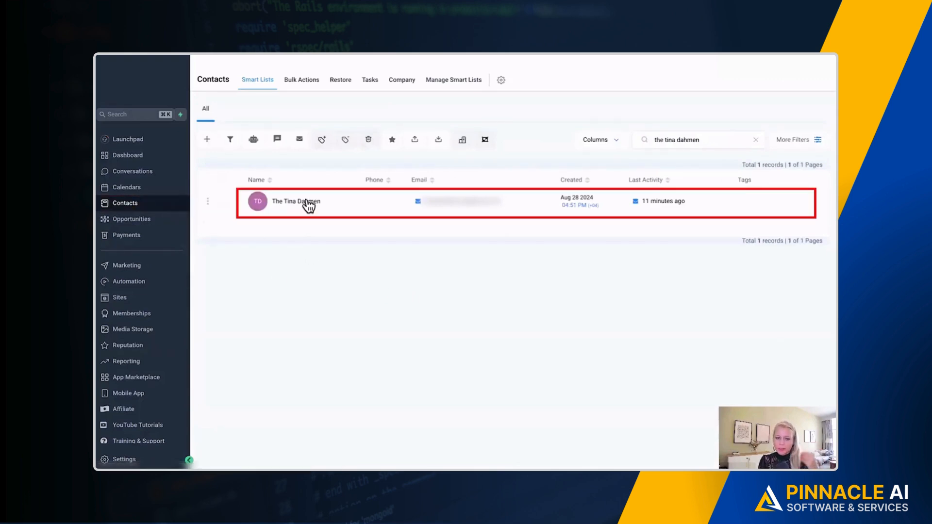
click(295, 201)
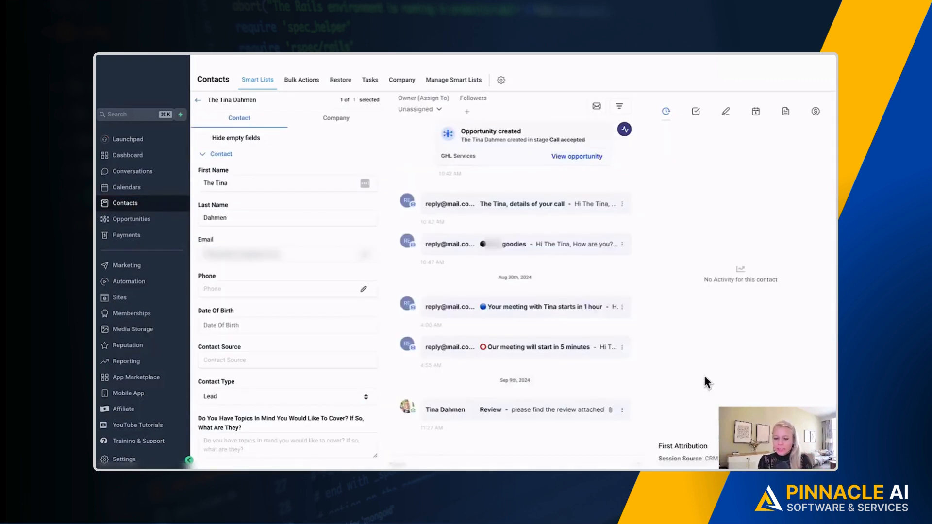
mouse_move(610, 341)
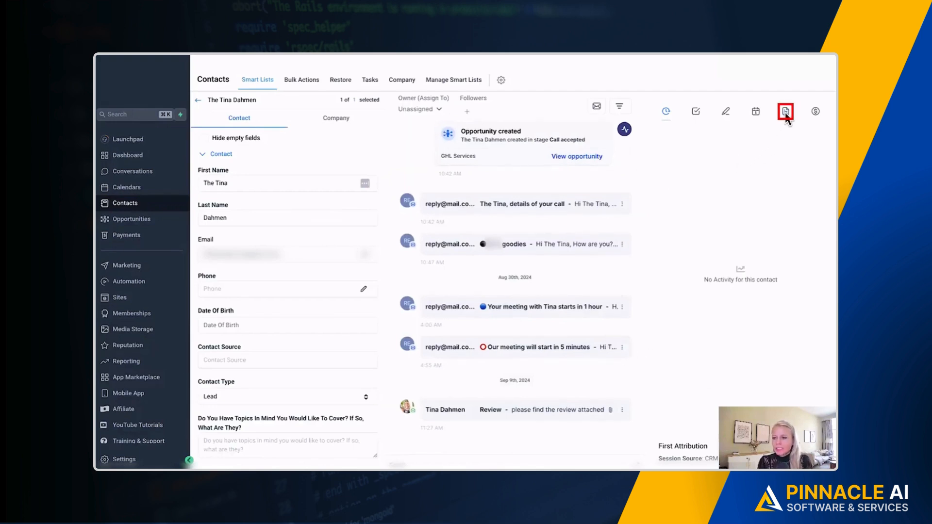
mouse_move(785, 111)
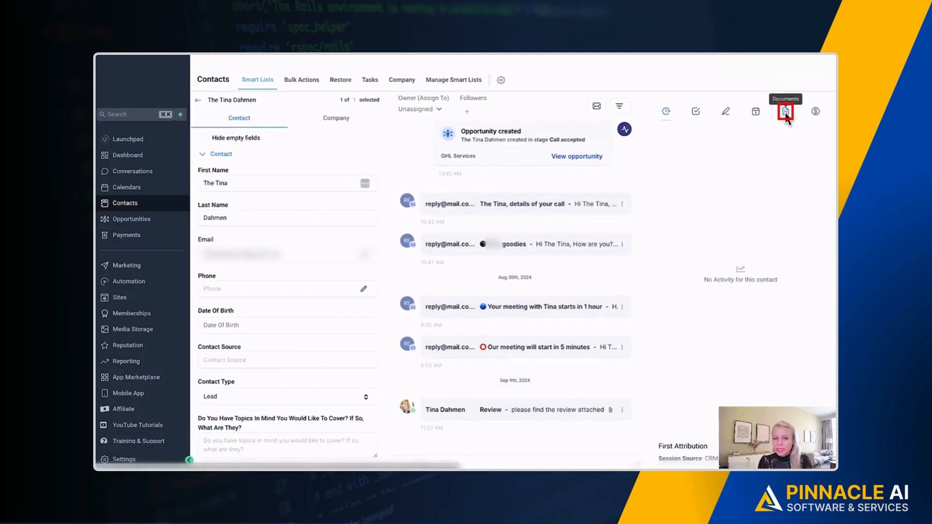
- View the contact's documents (Donna CMH review.png, Zoom invoice May 2024.pdf), trying Add > New File then cancelling
click(785, 111)
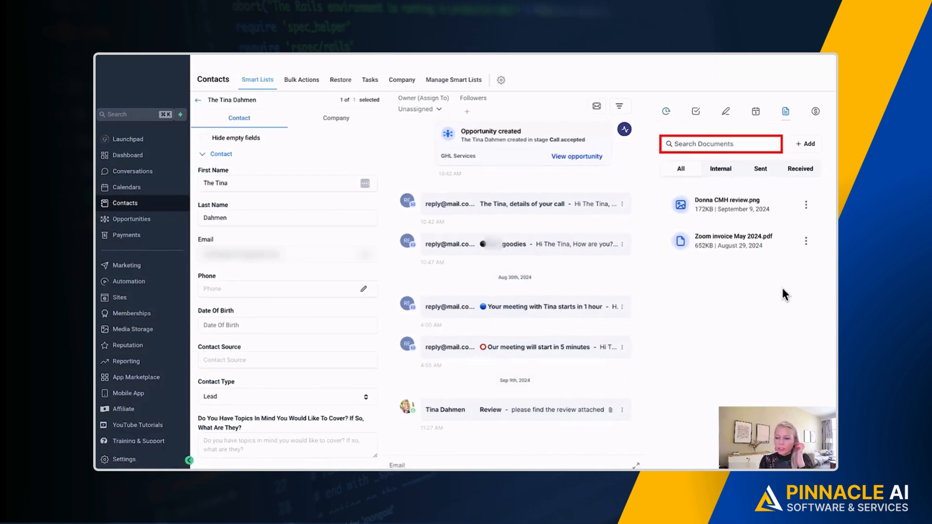
text(zoom)
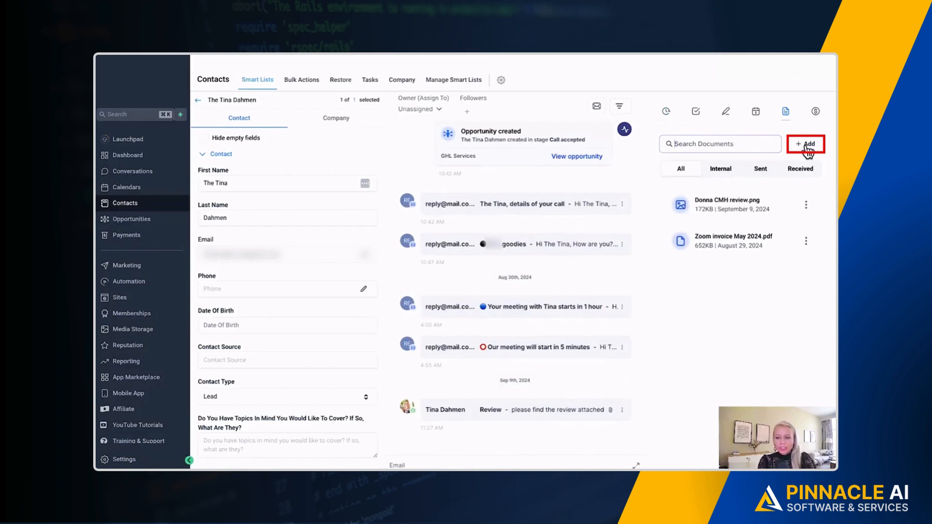
click(805, 144)
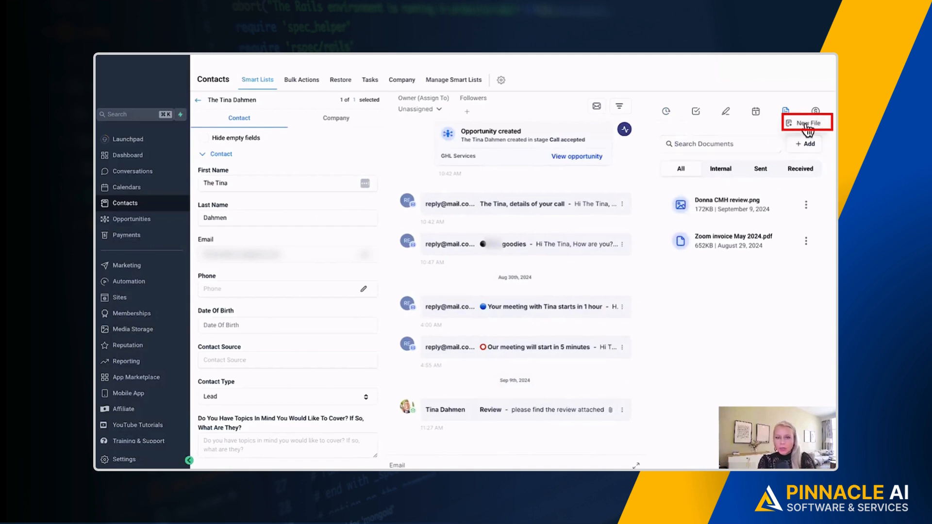
click(807, 122)
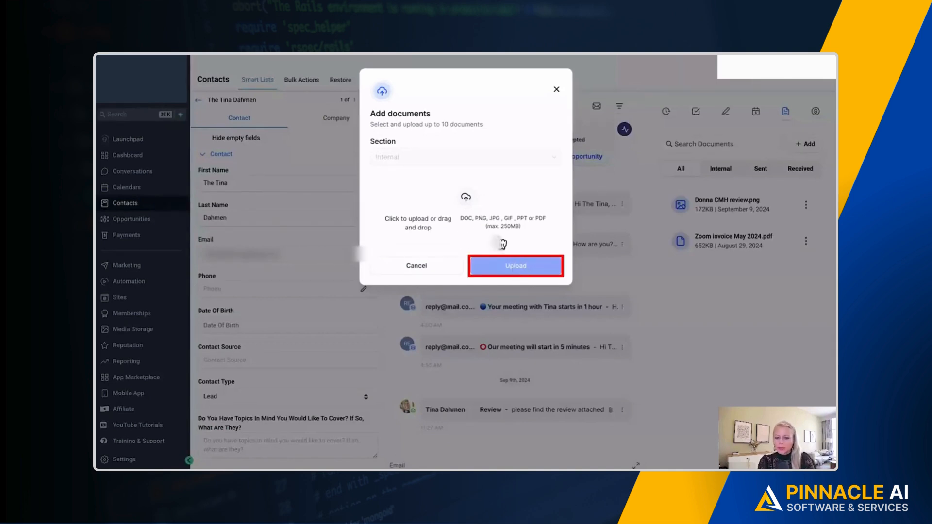
click(416, 266)
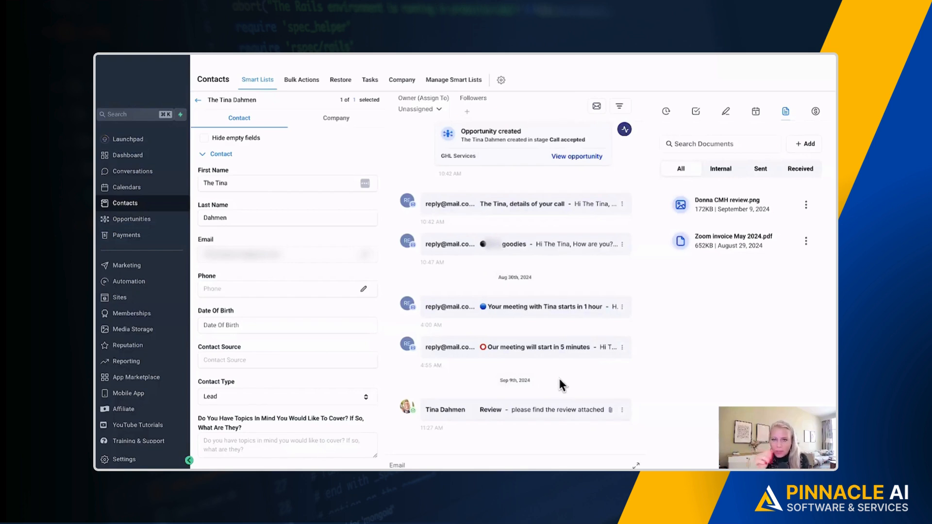
- Email the contact 'Attachment Demo' with body 'FYI', an uploaded file, and Add to documents ticked
click(596, 106)
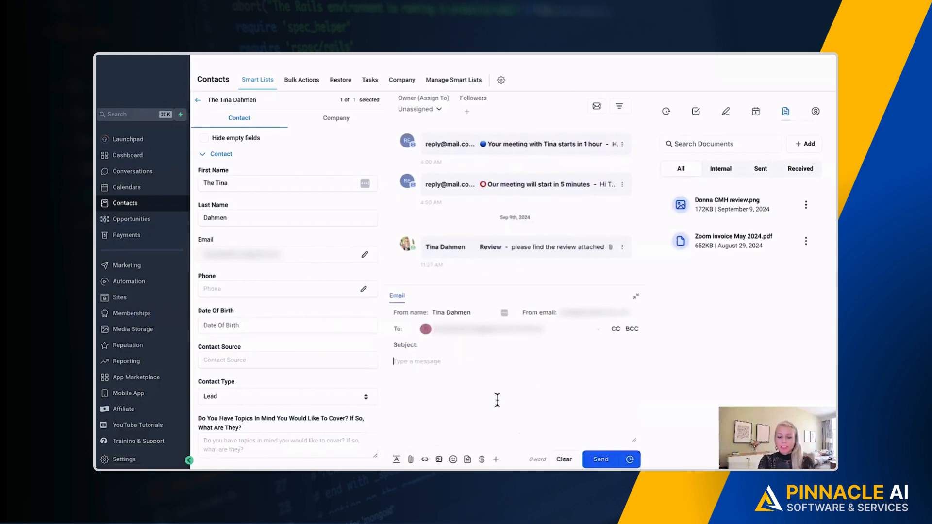
text(FYI)
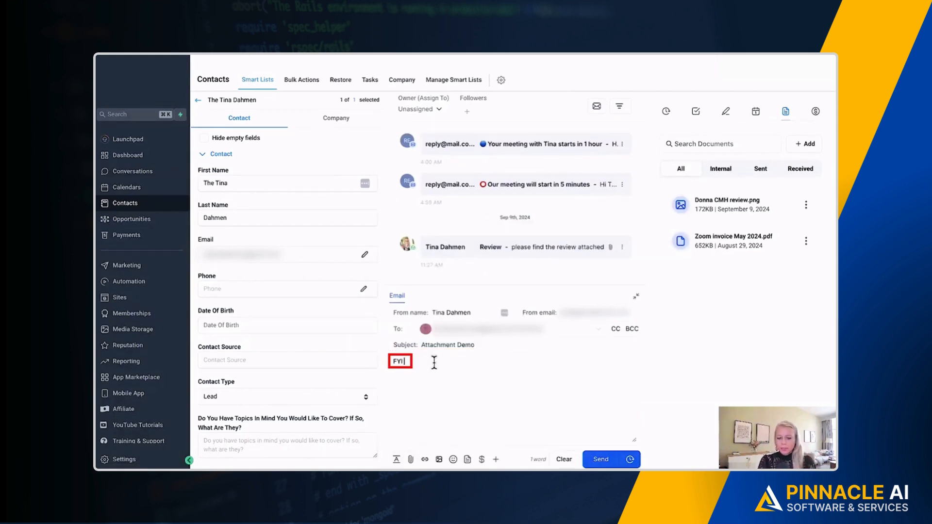
mouse_move(410, 459)
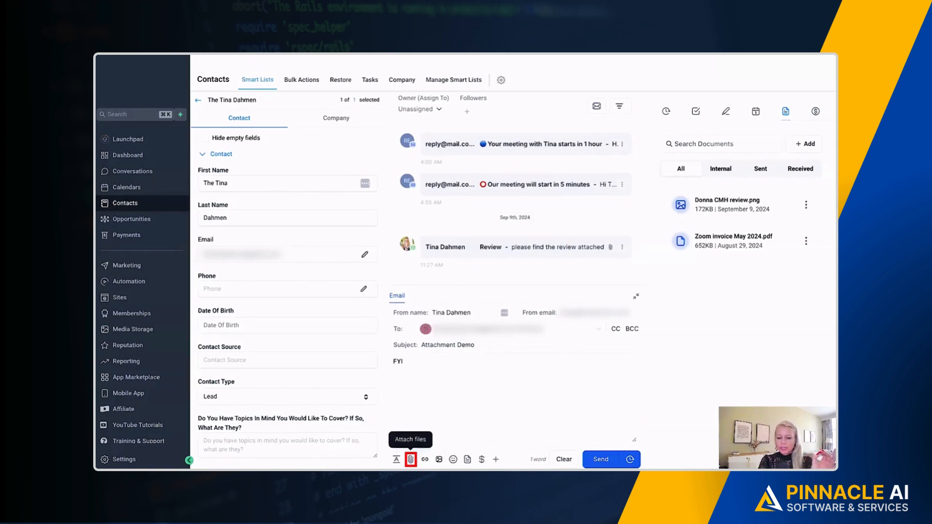
click(411, 459)
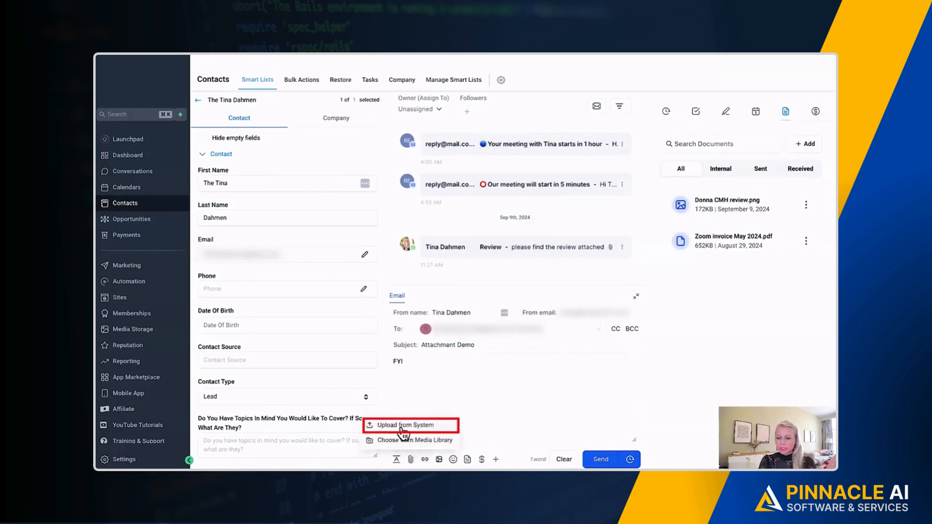
click(408, 424)
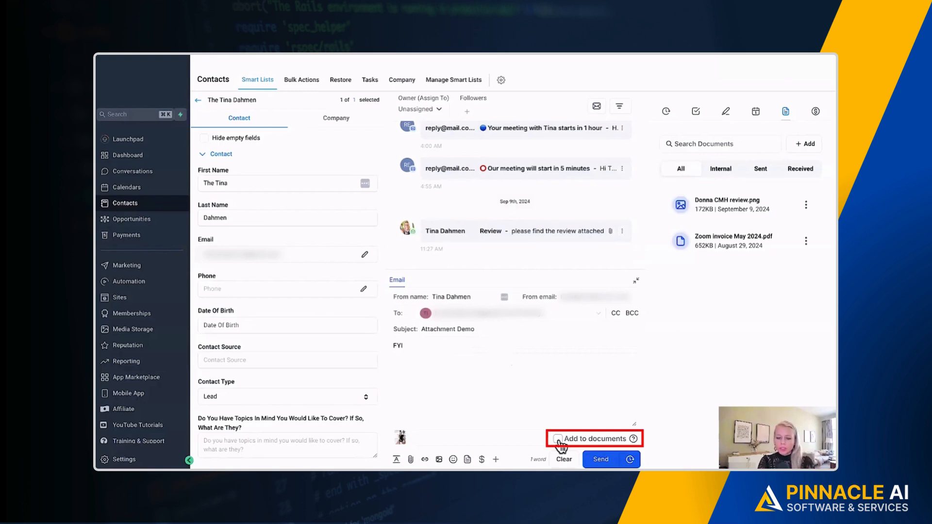
click(558, 439)
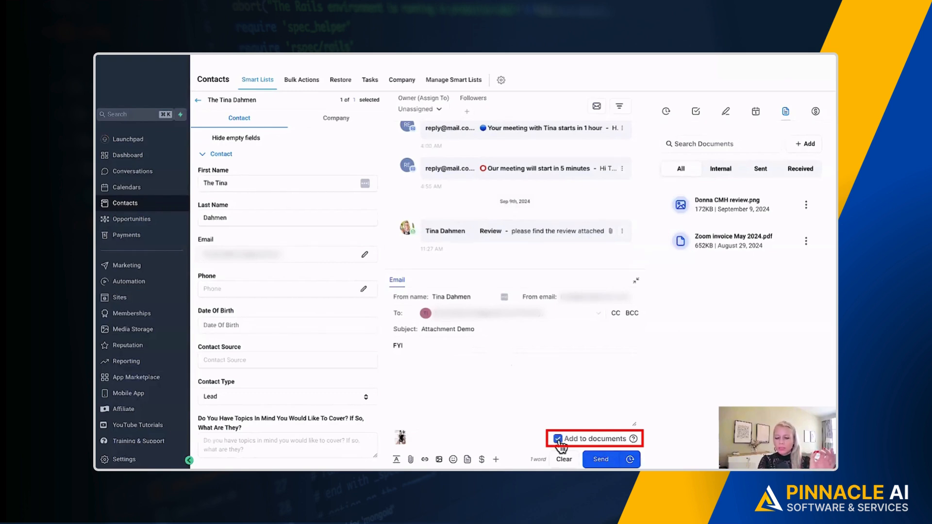
click(600, 460)
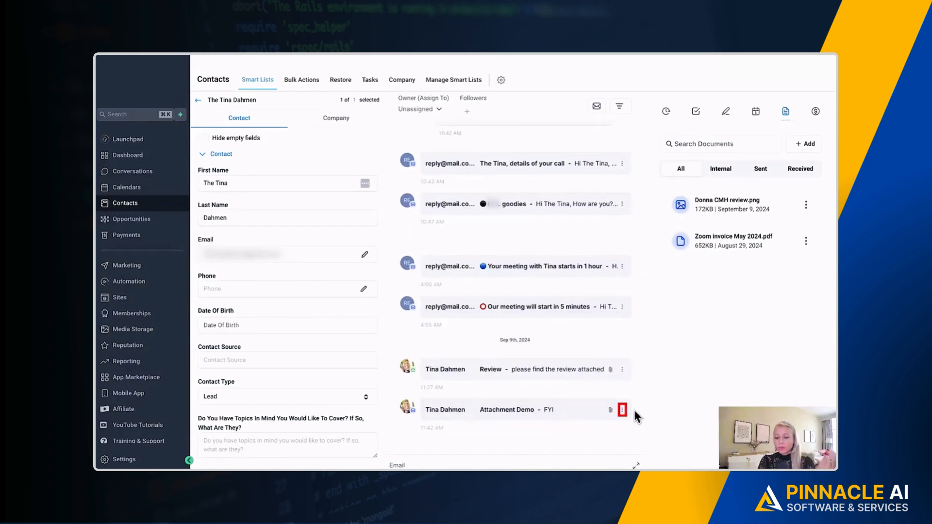
- Browse the contact's All, Internal and Sent documents, where Outbound Conversations holds 3 files
click(622, 409)
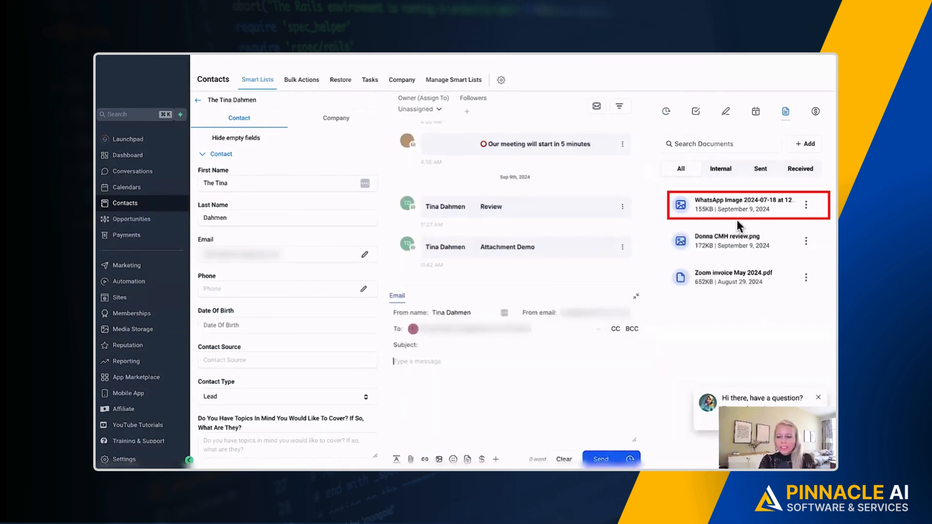
mouse_move(719, 207)
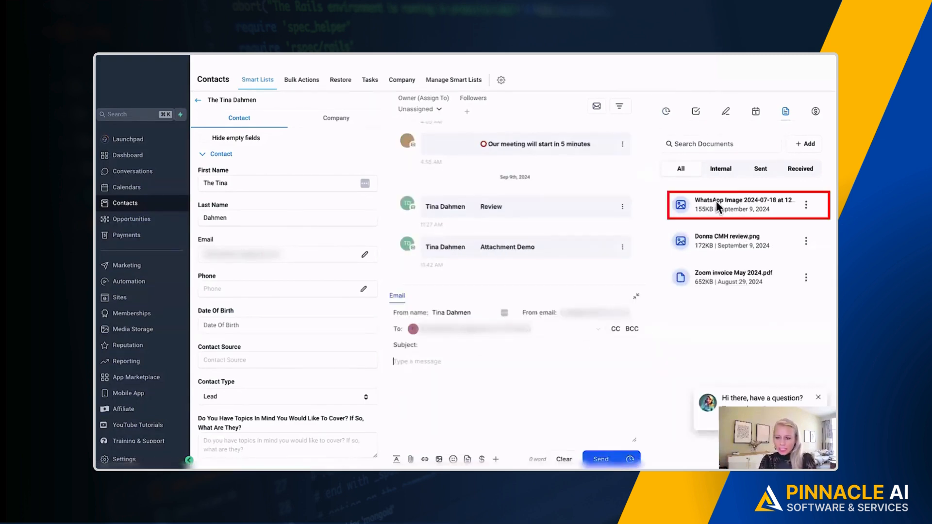
click(680, 168)
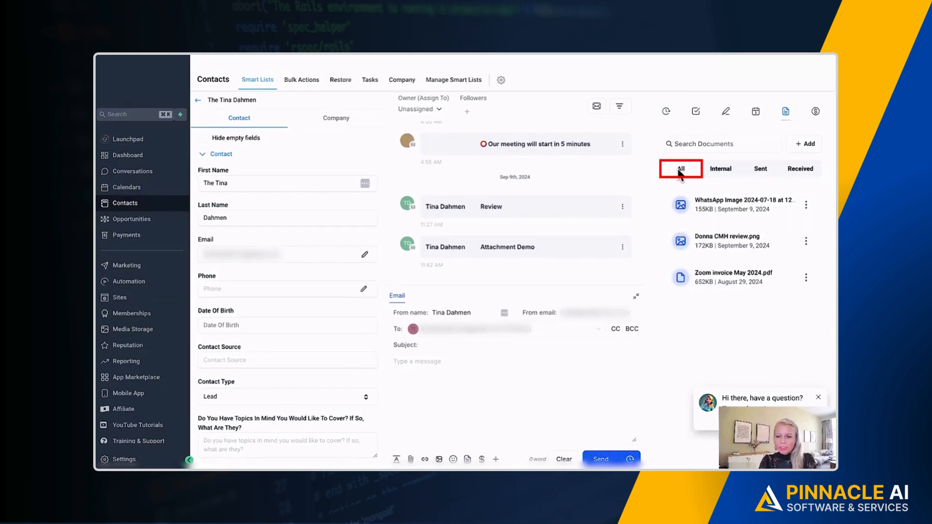
click(719, 169)
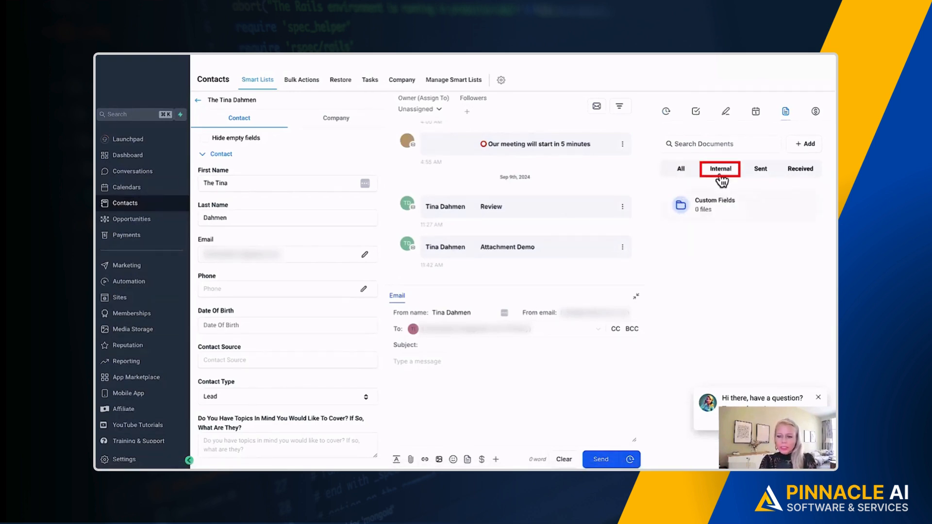
click(760, 169)
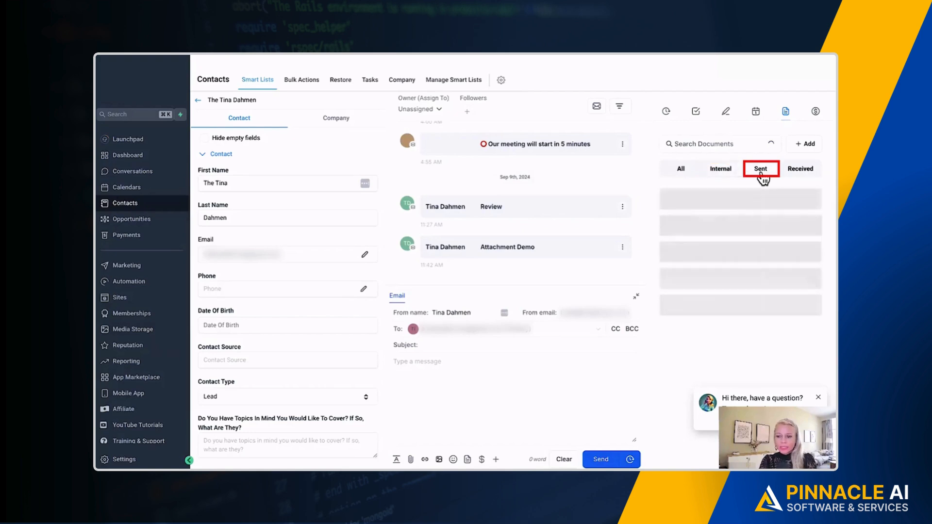
click(761, 169)
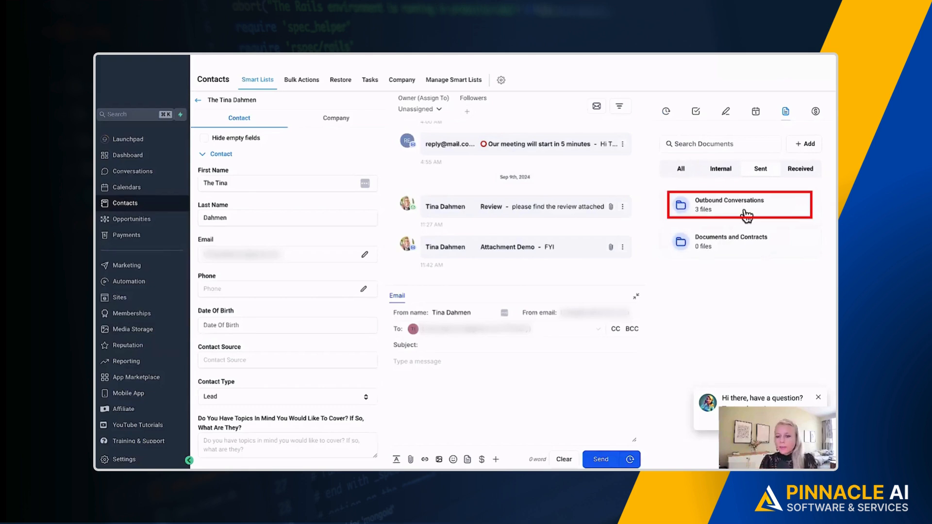
- List the three sent files in Outbound Conversations and glance at the empty Received folders
click(740, 204)
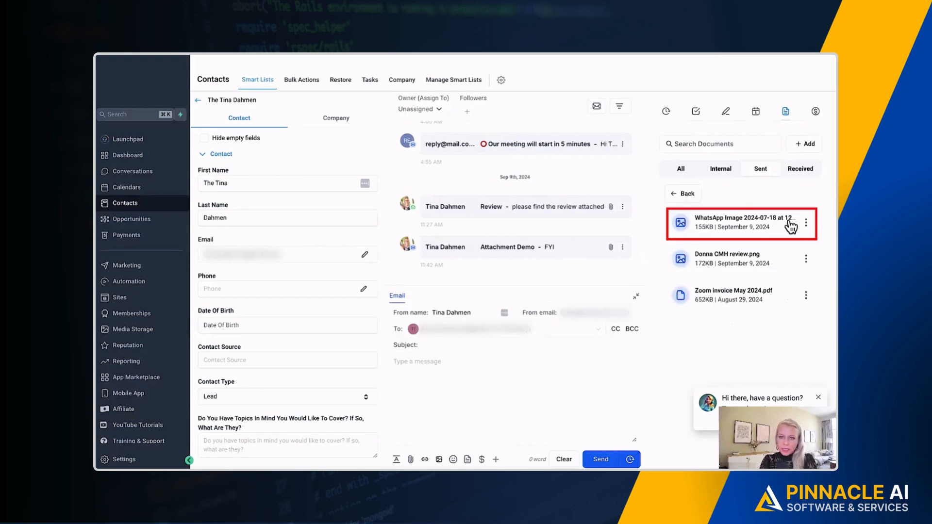
mouse_move(803, 237)
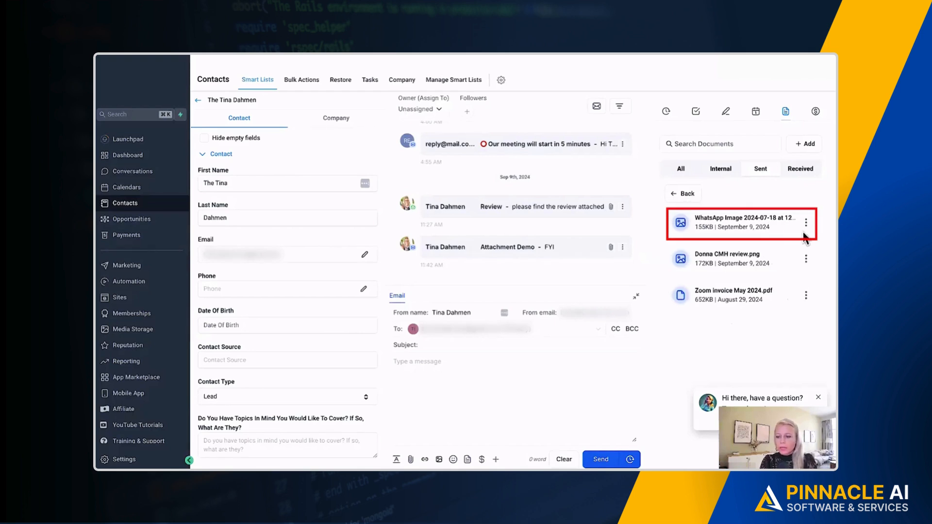
click(800, 169)
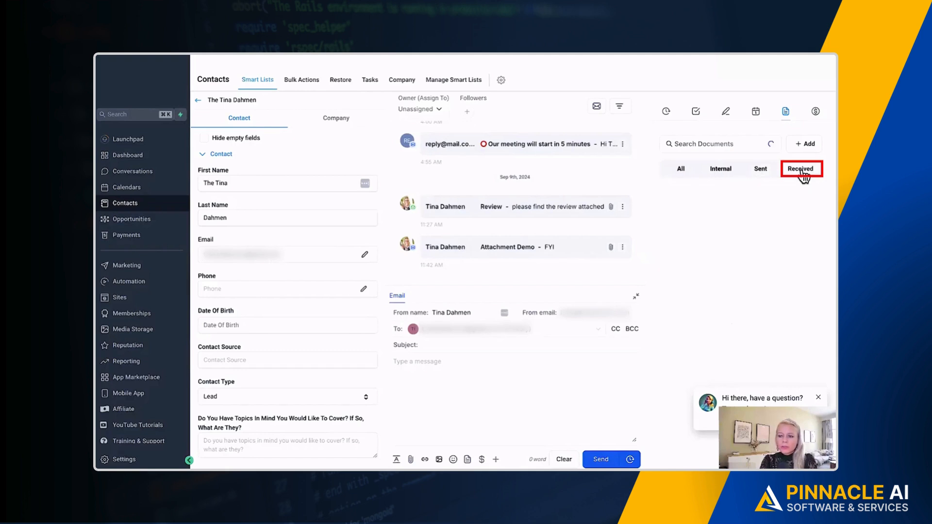
click(801, 169)
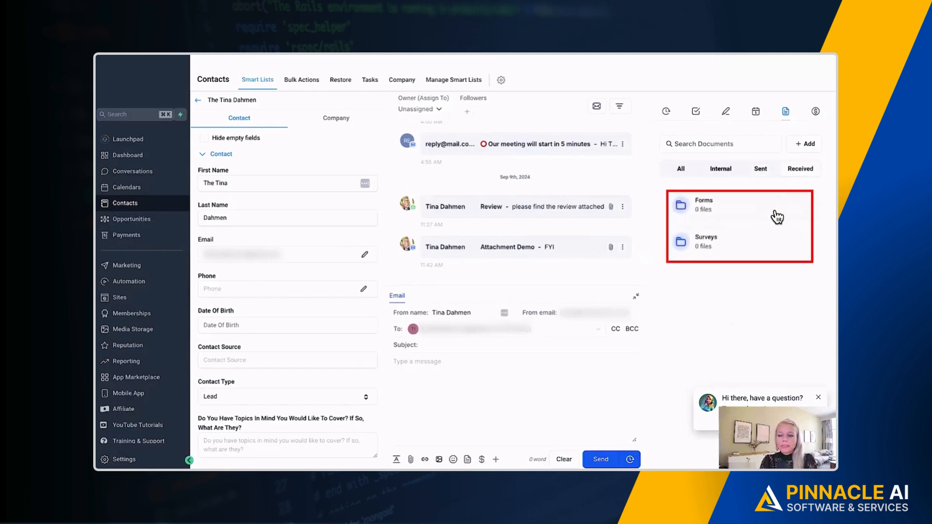
click(759, 169)
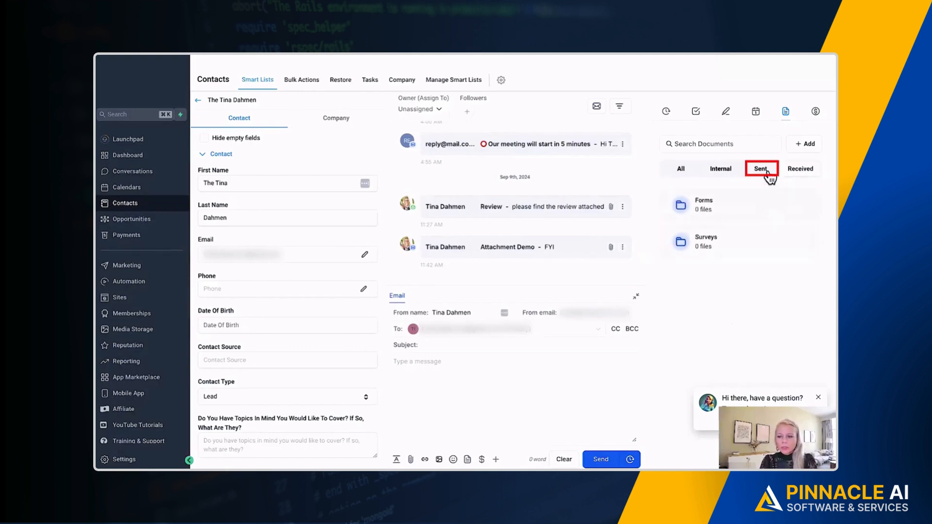
- Reopen Outbound Conversations and view the WhatsApp image's Download and Preview options
click(761, 168)
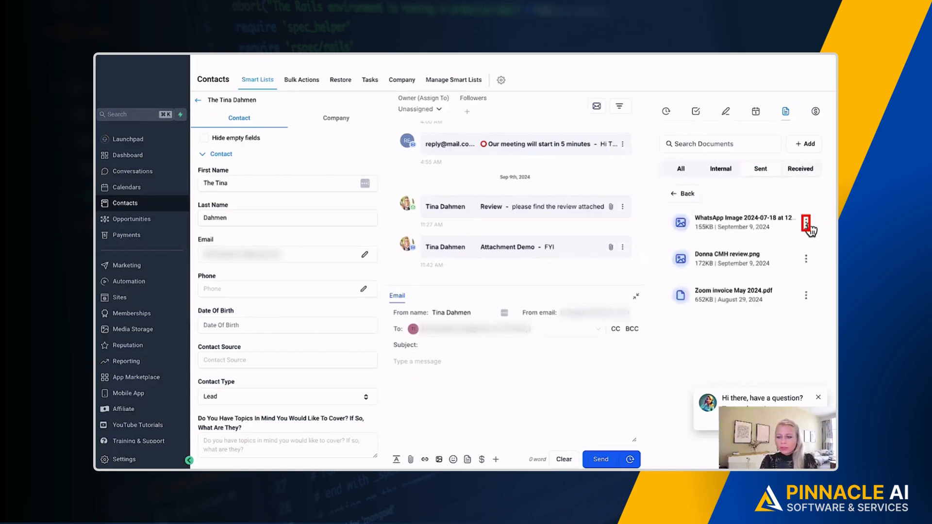
click(806, 226)
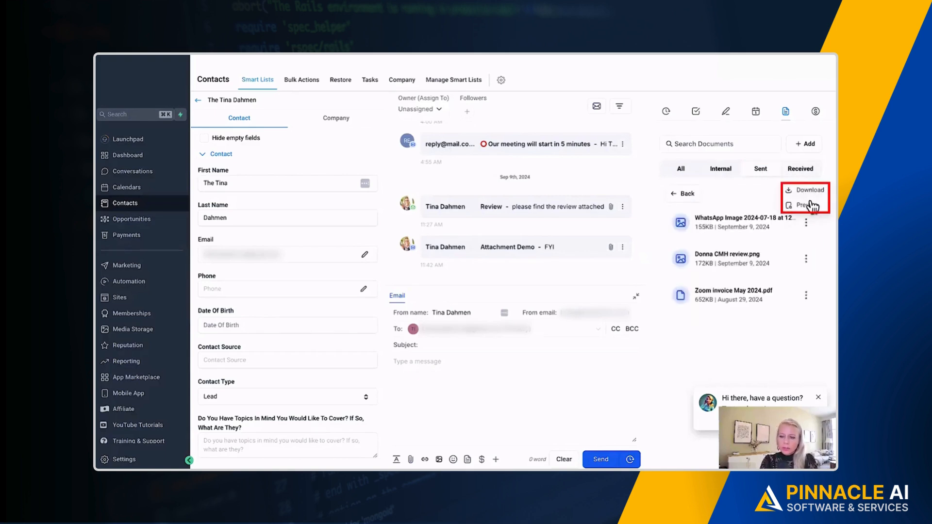
mouse_move(805, 205)
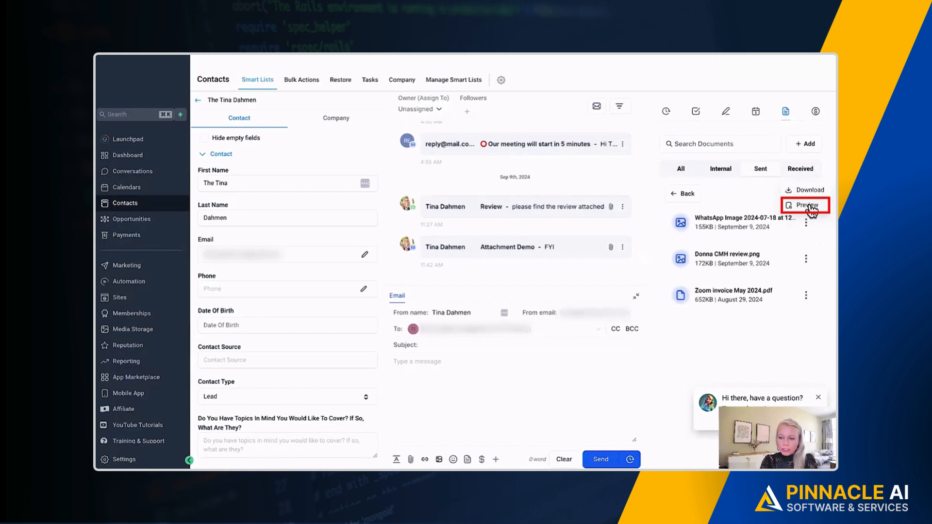
mouse_move(798, 134)
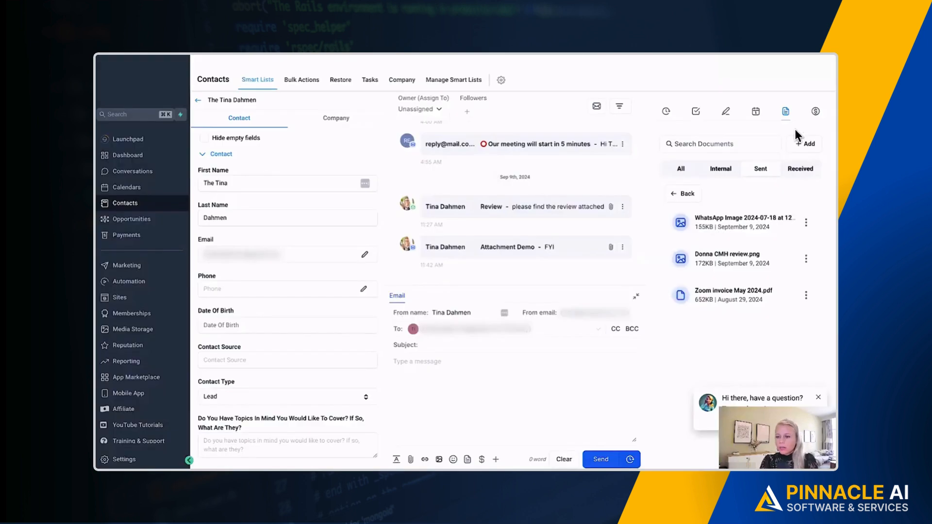
click(801, 169)
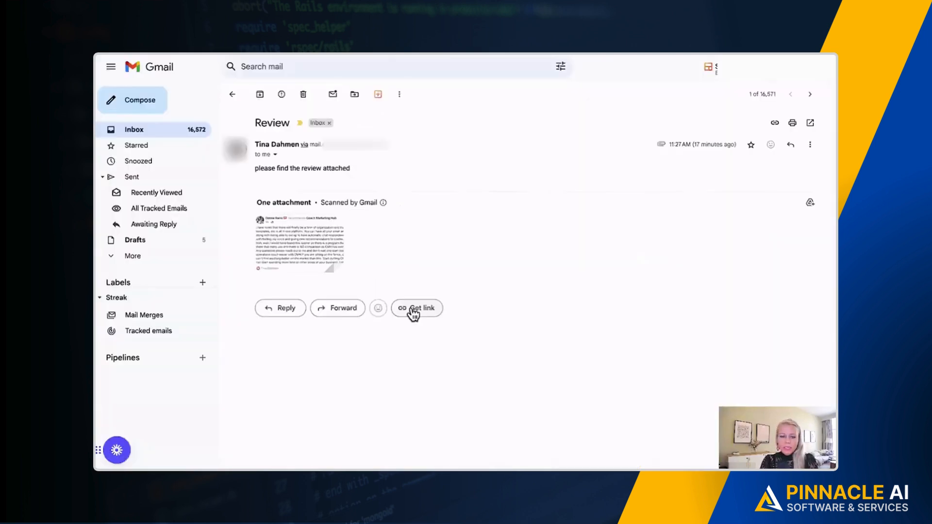
- Reply to the Review email with 'We reply with an attachment' and attach a file
click(279, 308)
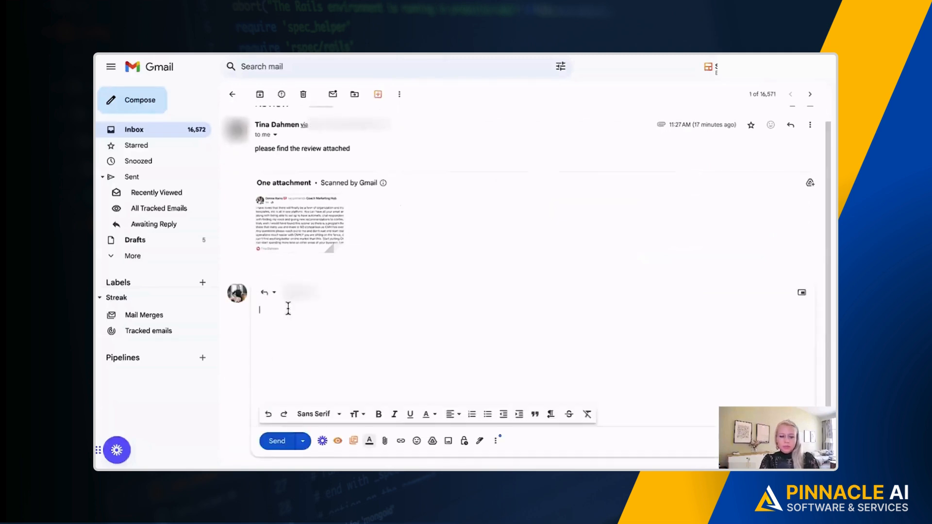
text(We reply with an attachment)
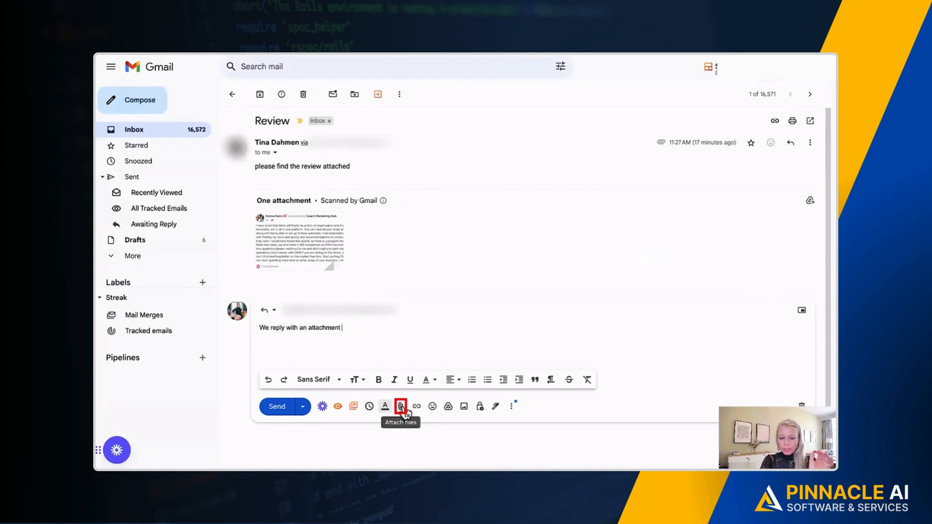
click(400, 407)
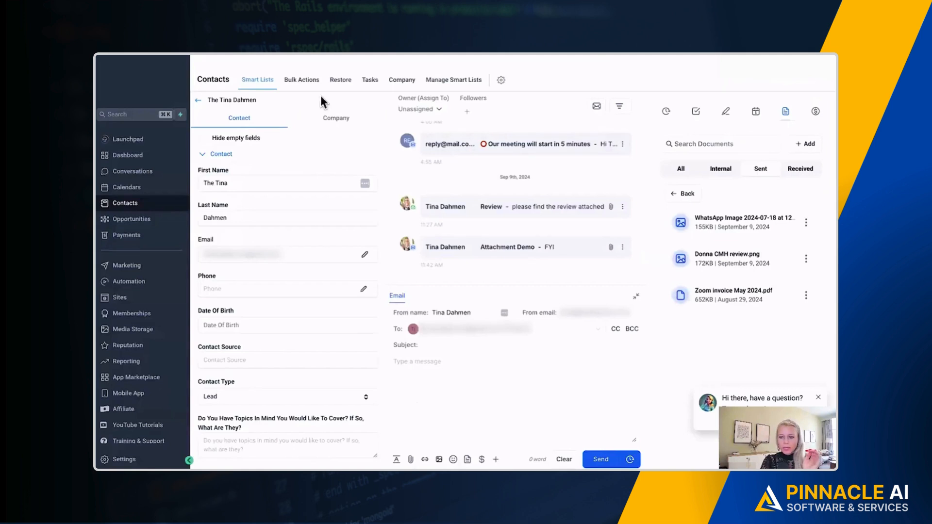
- Add the Review reply's attachment to the contact's documents from the message's options menu
click(801, 168)
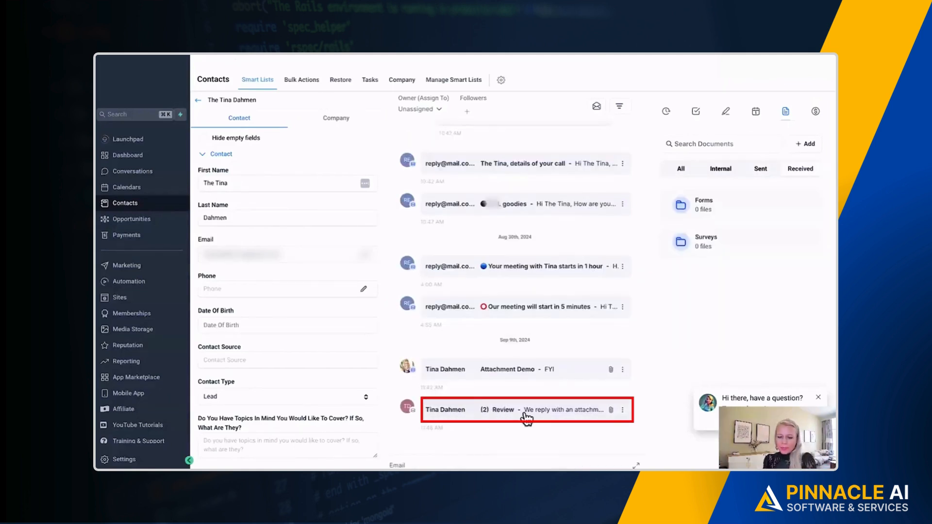
click(525, 410)
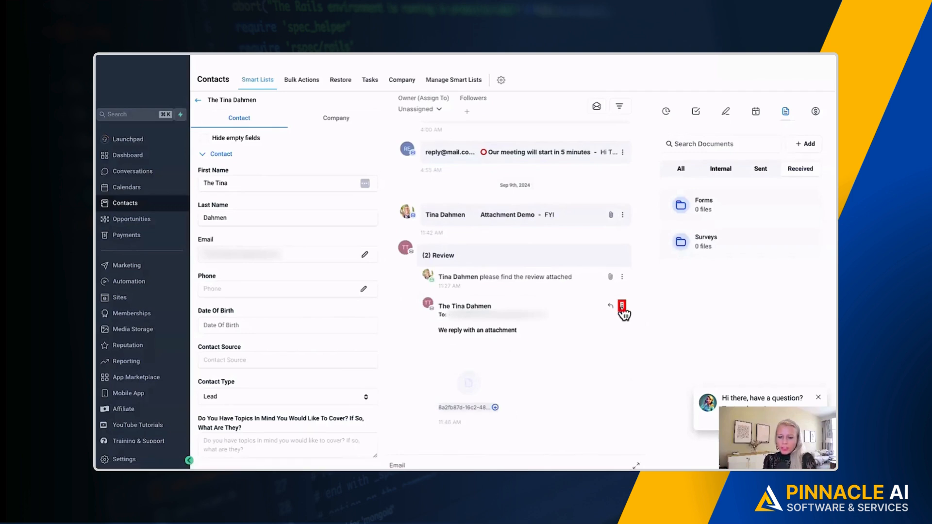
click(622, 306)
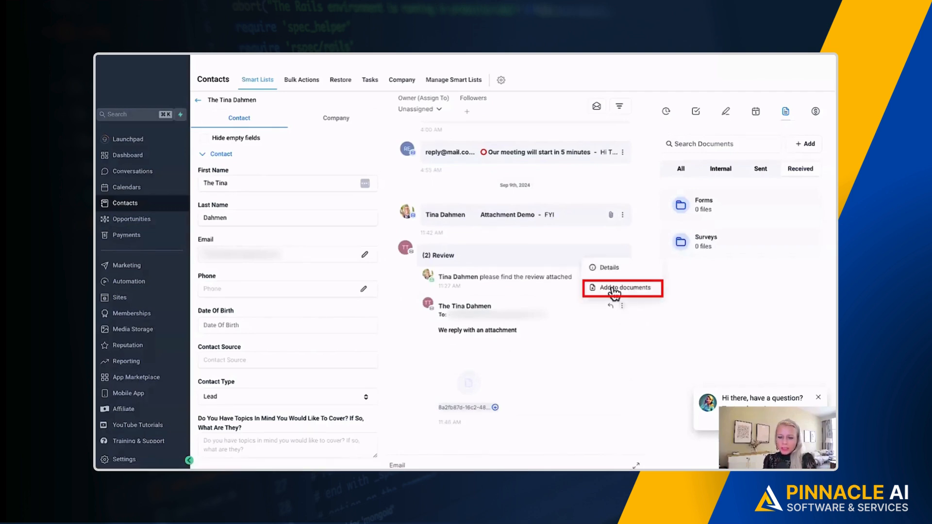
click(801, 169)
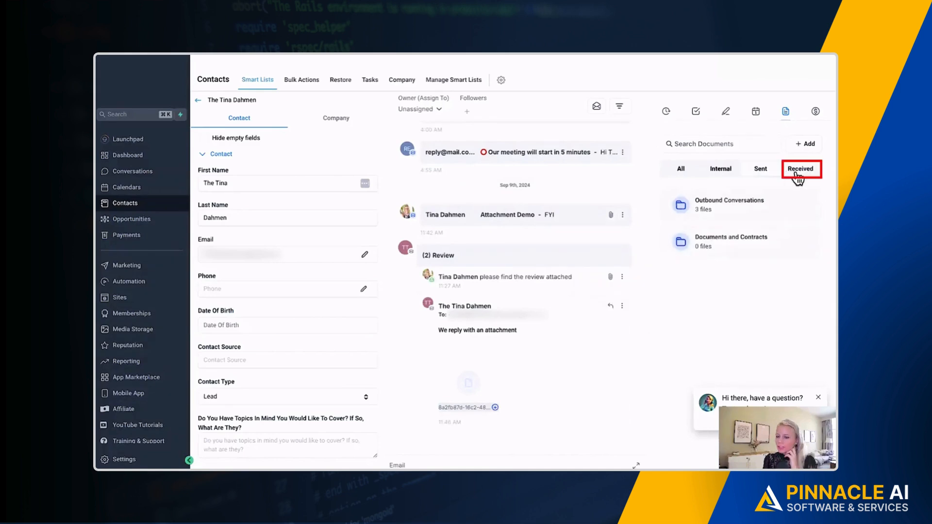
- Show Received documents where Inbound Conversations now holds tina6G6SA.pdf
click(801, 168)
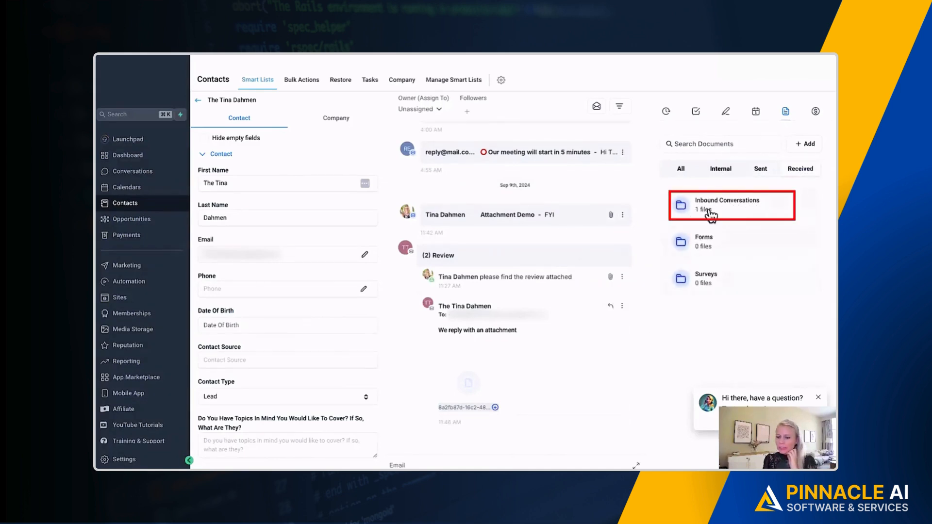
click(726, 205)
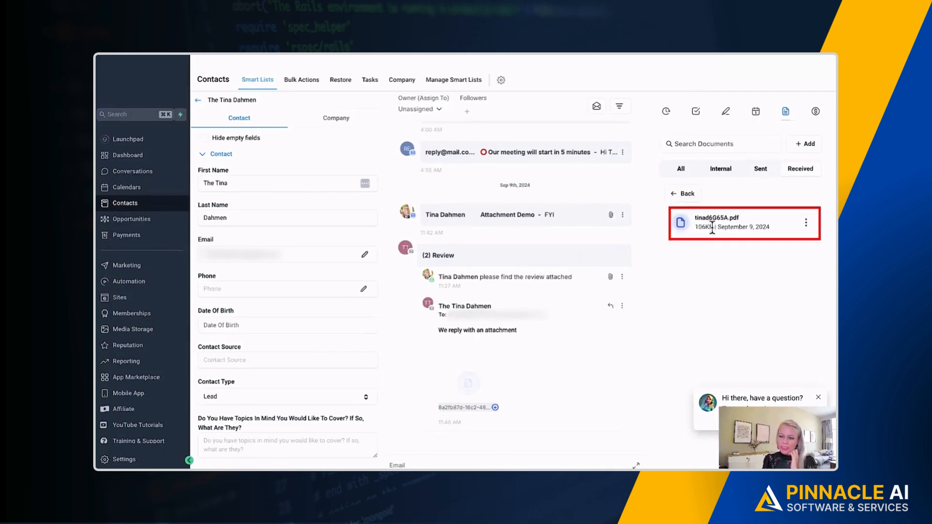